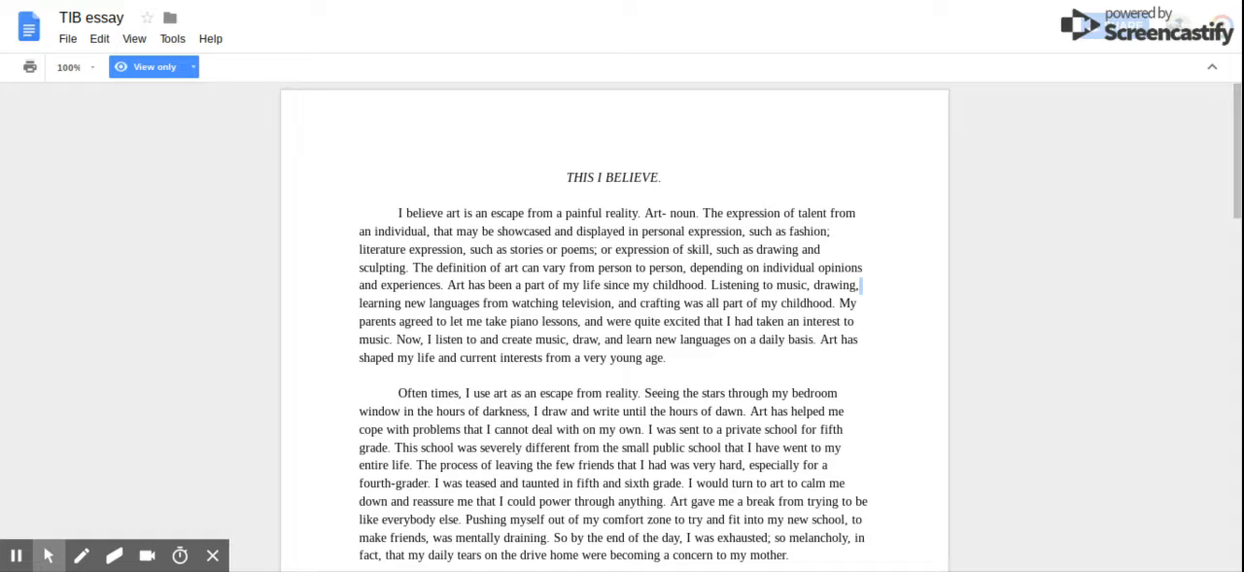
{"action": "scroll", "scroll_direction": "up", "scroll_amount": 3}
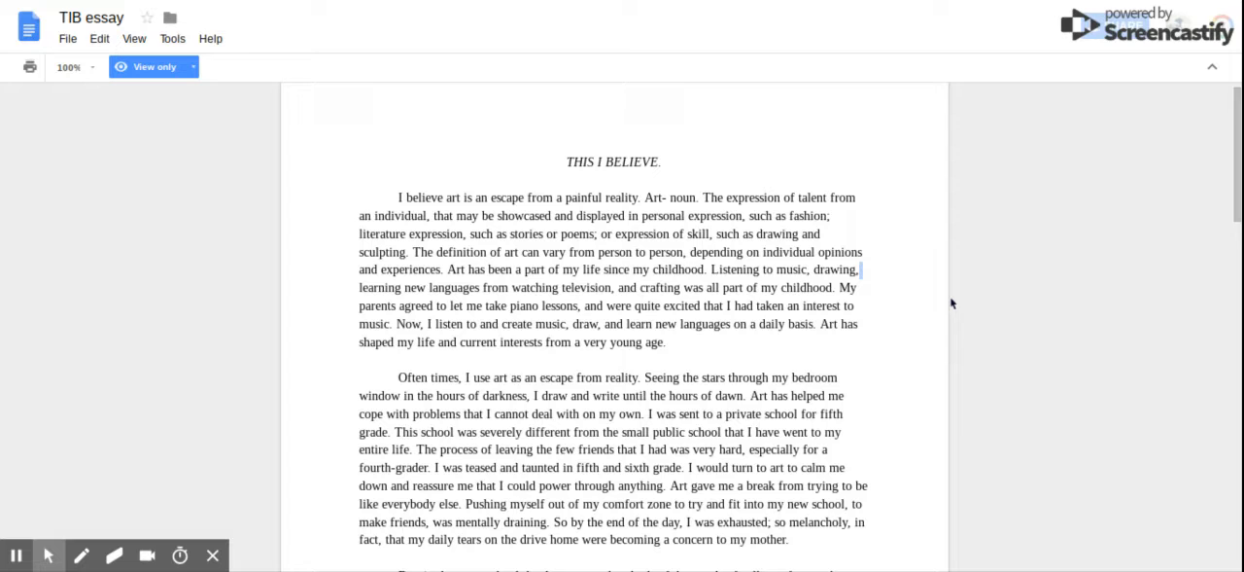
{"action": "scroll", "scroll_direction": "down", "scroll_amount": 3}
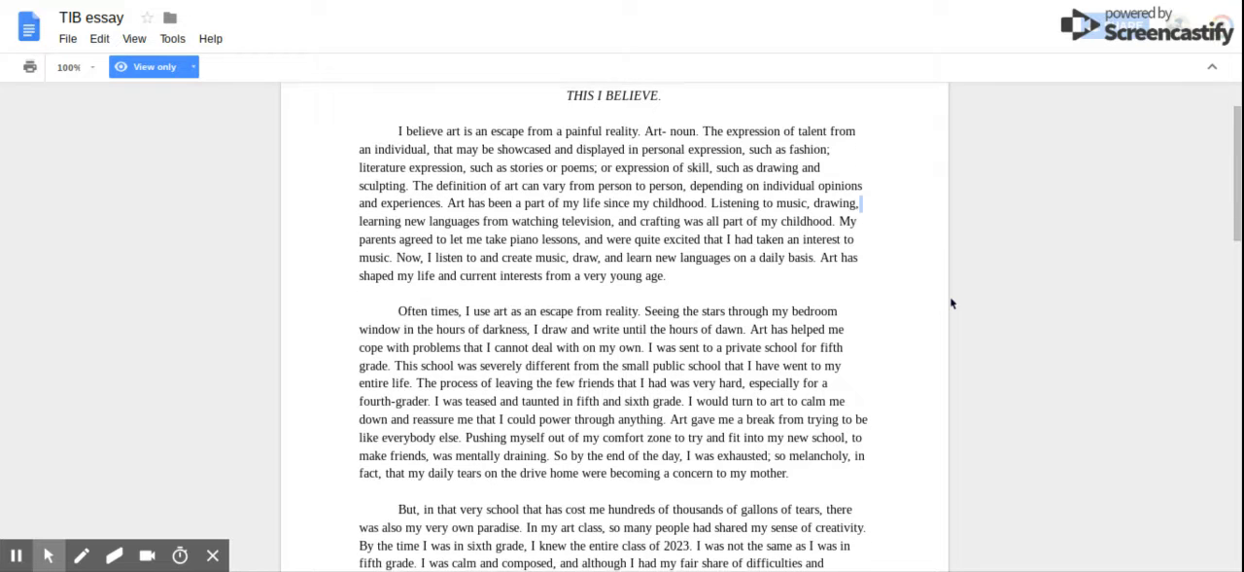
{"action": "scroll", "scroll_direction": "down", "scroll_amount": 3}
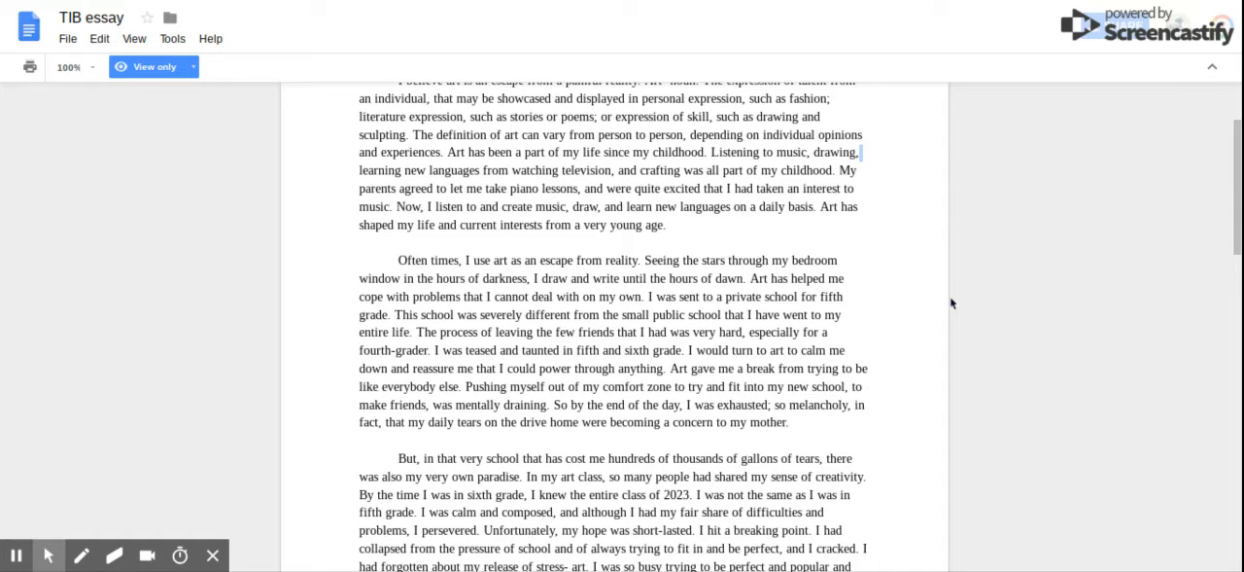
{"action": "scroll", "scroll_direction": "down", "scroll_amount": 3}
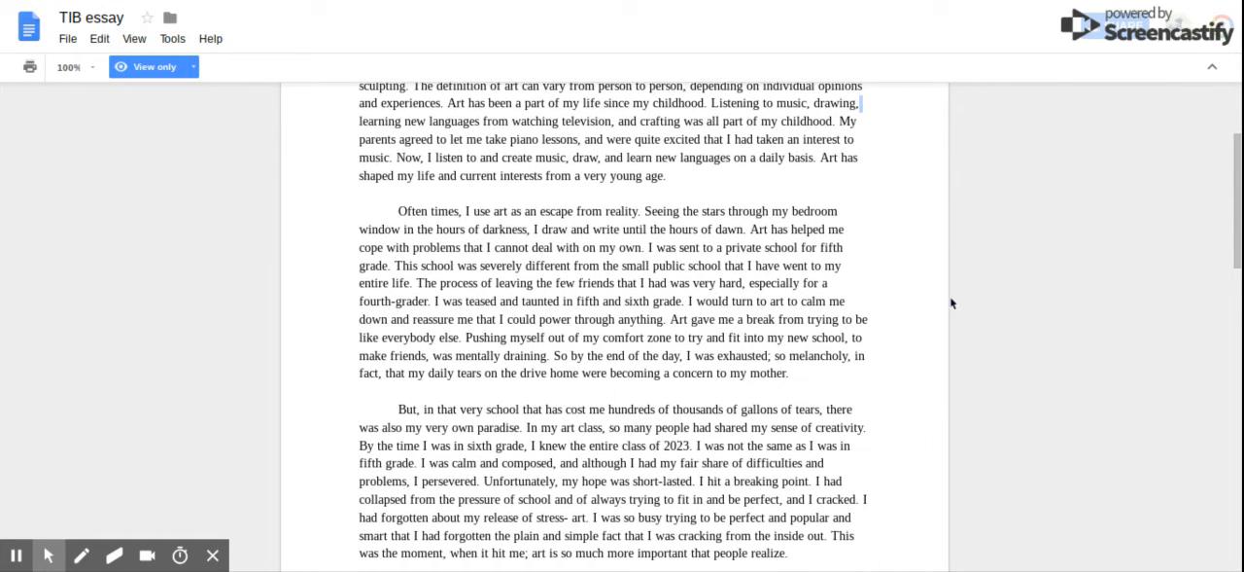
{"action": "scroll", "scroll_direction": "down", "scroll_amount": 3}
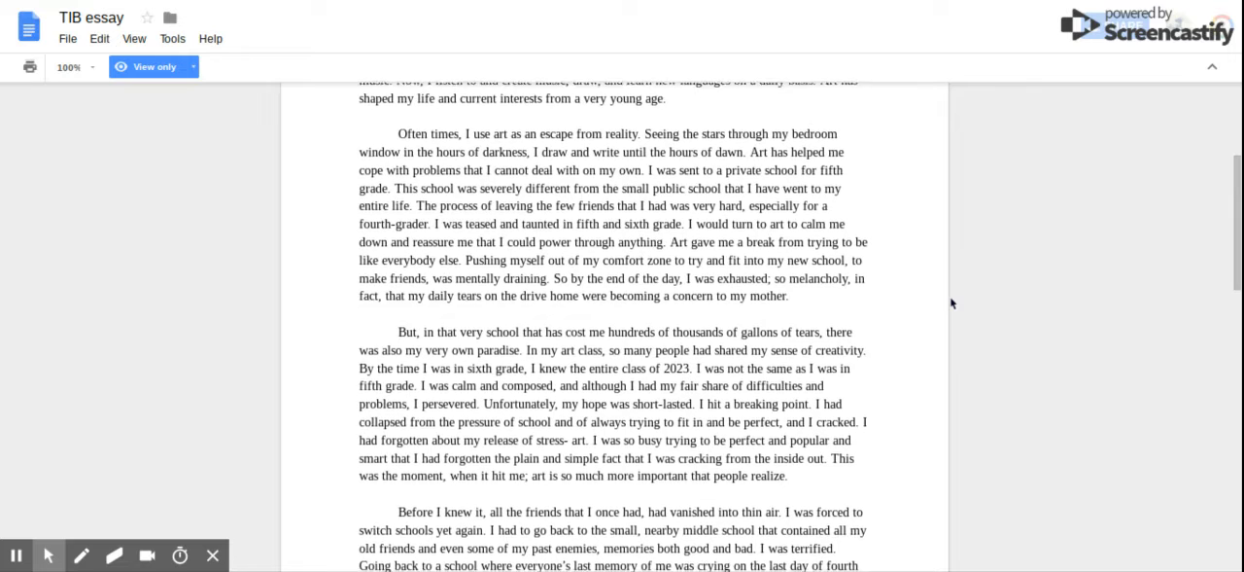
{"action": "scroll", "scroll_direction": "down", "scroll_amount": 3}
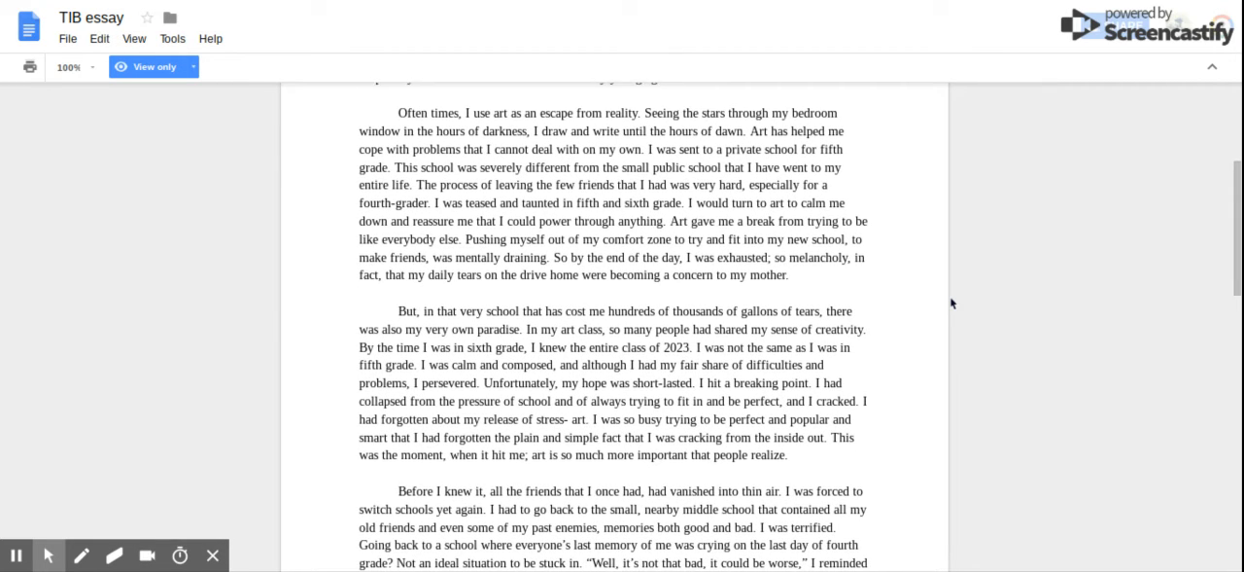
{"action": "scroll", "scroll_direction": "up", "scroll_amount": 3}
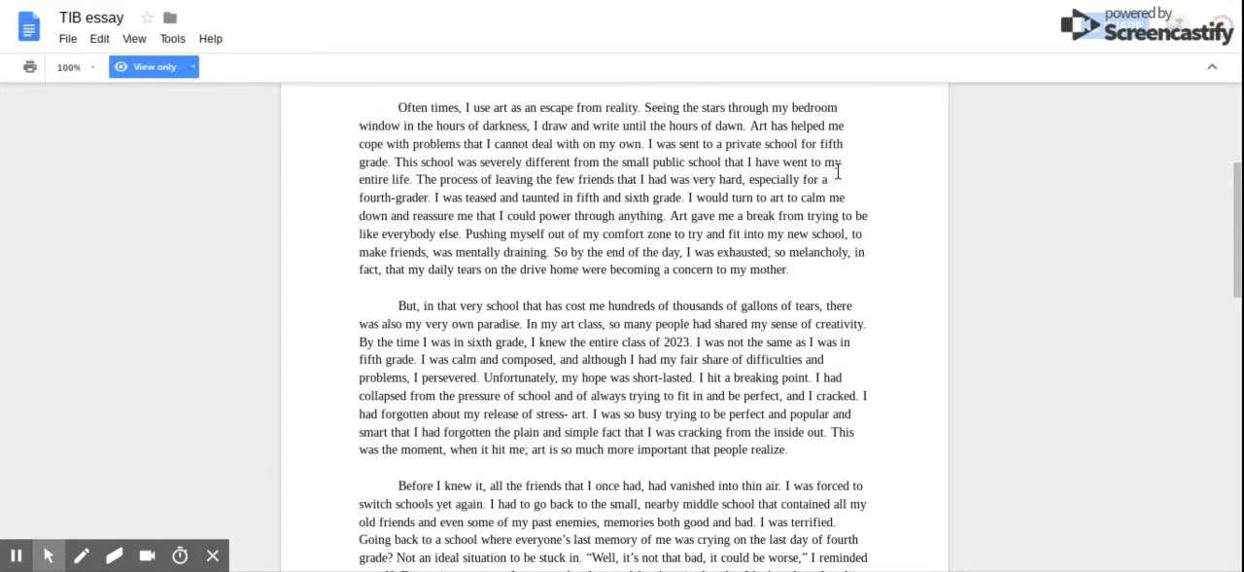
{"action": "mouse_move", "coordinate": [868, 173]}
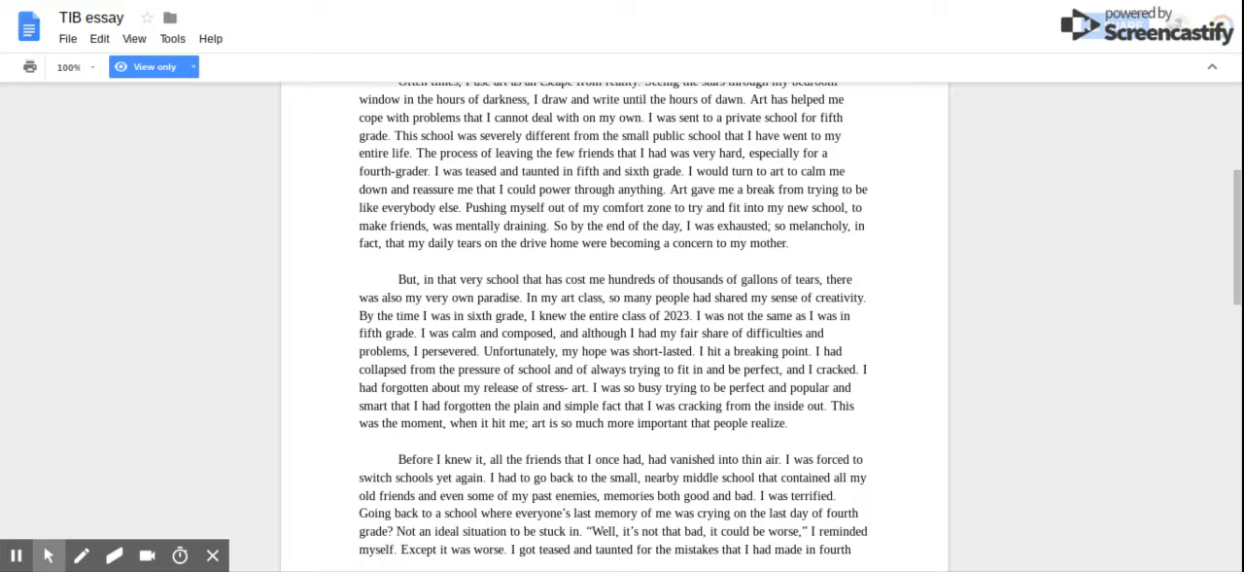
{"action": "scroll", "scroll_direction": "down", "scroll_amount": 3}
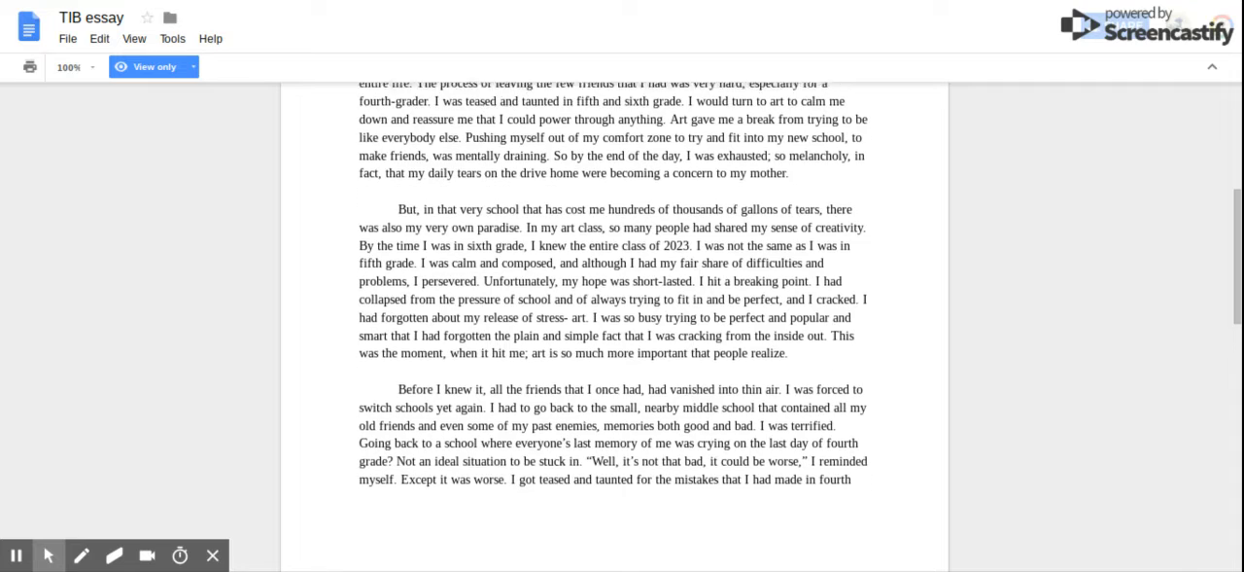
{"action": "scroll", "scroll_direction": "down", "scroll_amount": 3}
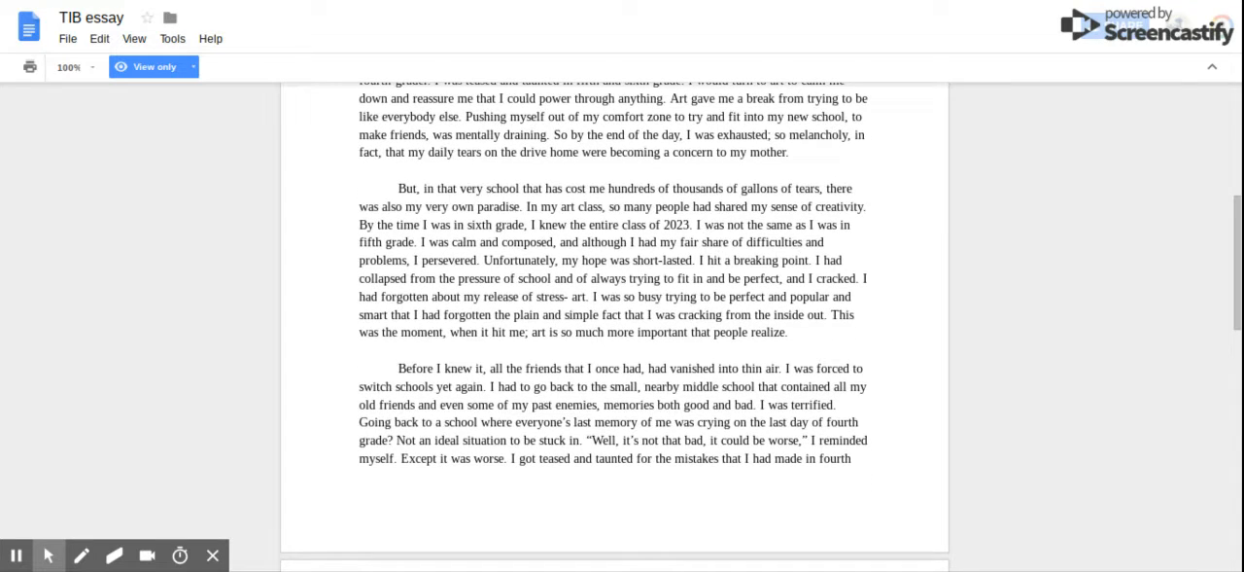
{"action": "scroll", "scroll_direction": "up", "scroll_amount": 3}
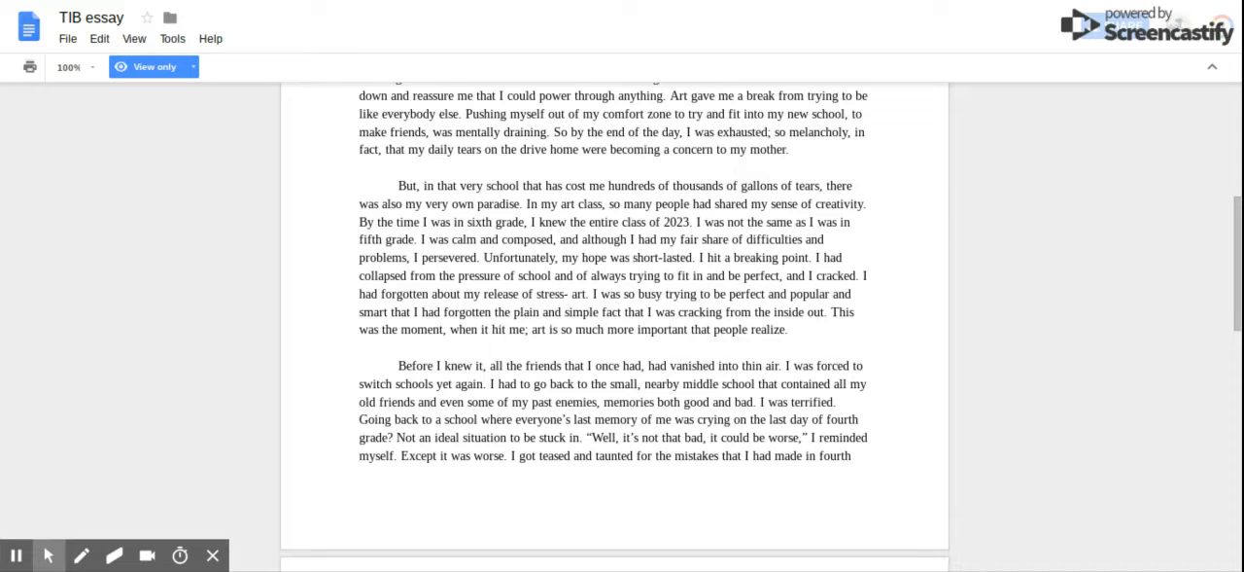
{"action": "scroll", "scroll_direction": "down", "scroll_amount": 3}
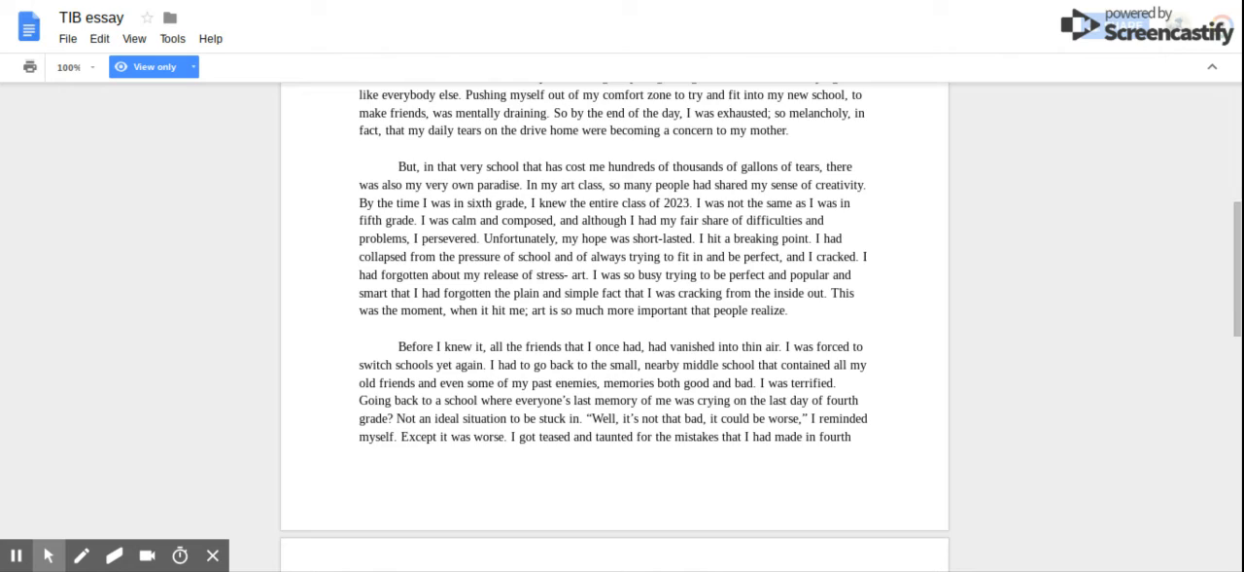
{"action": "scroll", "scroll_direction": "down", "scroll_amount": 3}
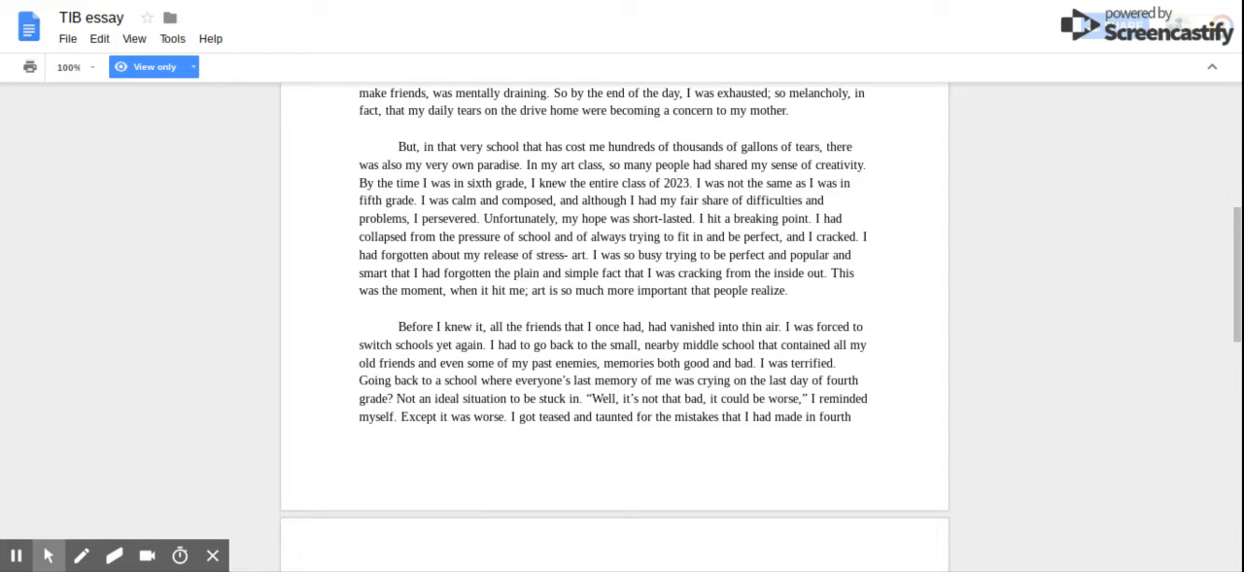
{"action": "scroll", "scroll_direction": "down", "scroll_amount": 3}
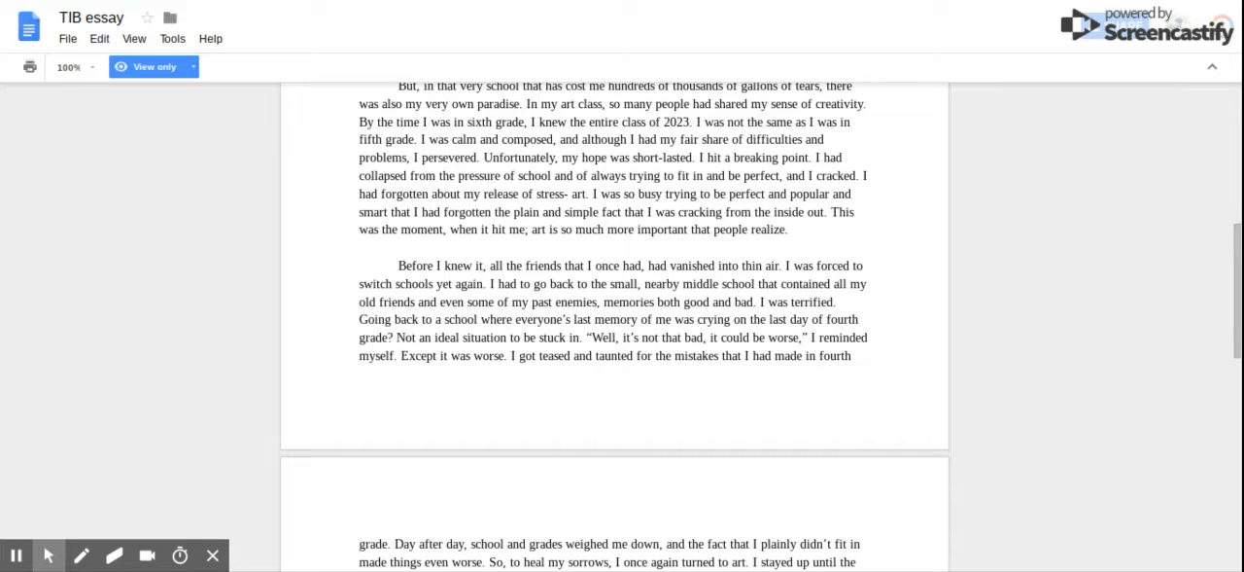
{"action": "scroll", "scroll_direction": "down", "scroll_amount": 3}
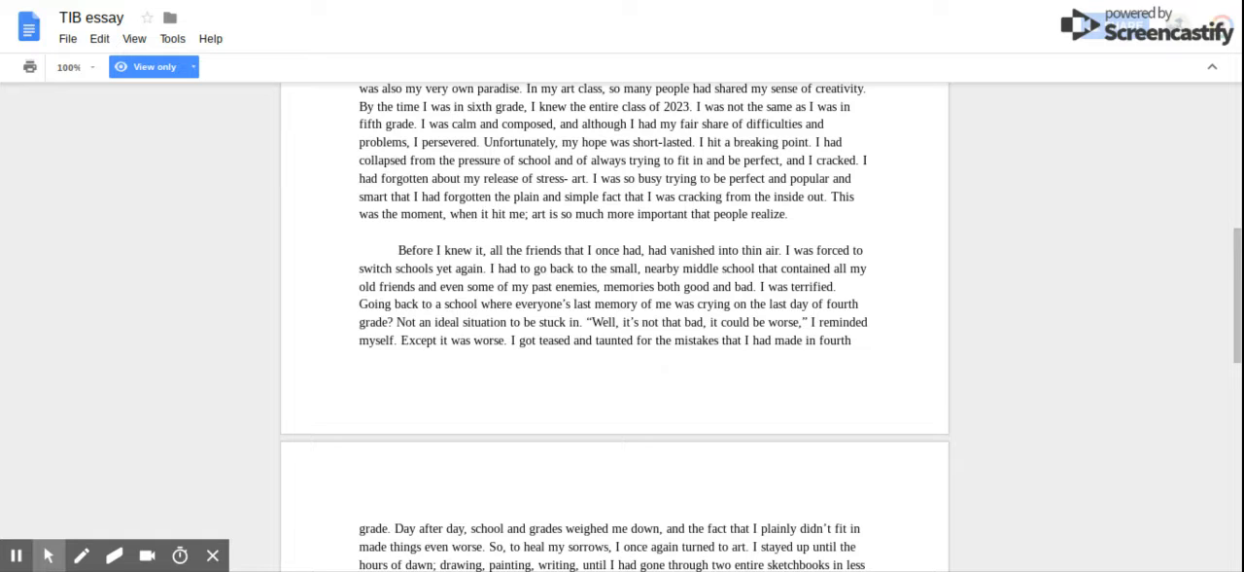
{"action": "scroll", "scroll_direction": "down", "scroll_amount": 3}
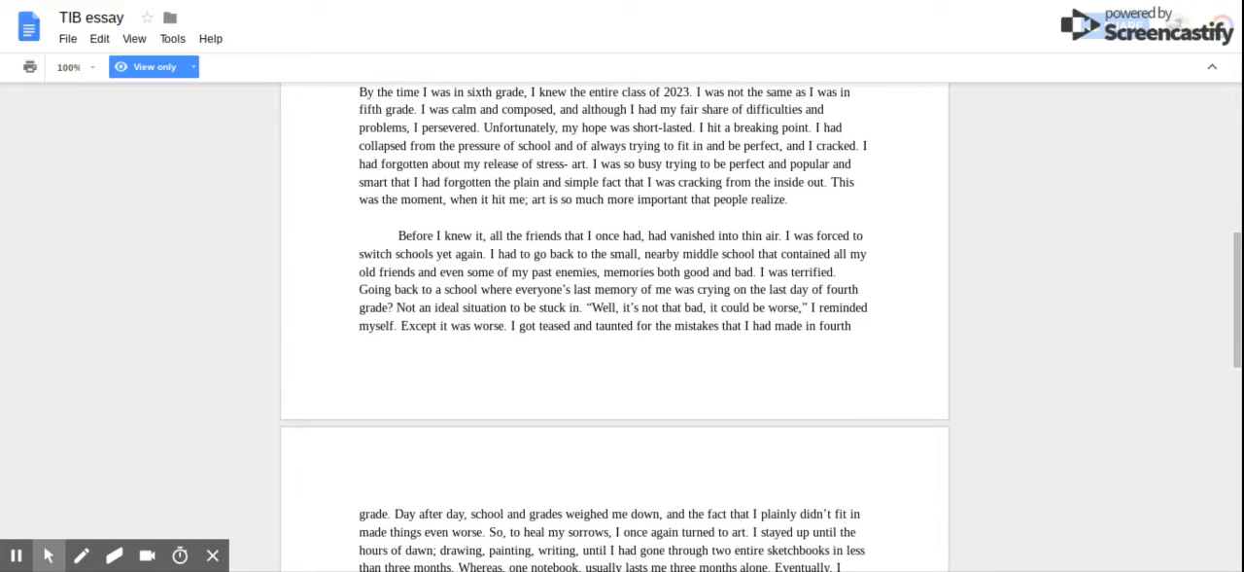
{"action": "scroll", "scroll_direction": "up", "scroll_amount": 3}
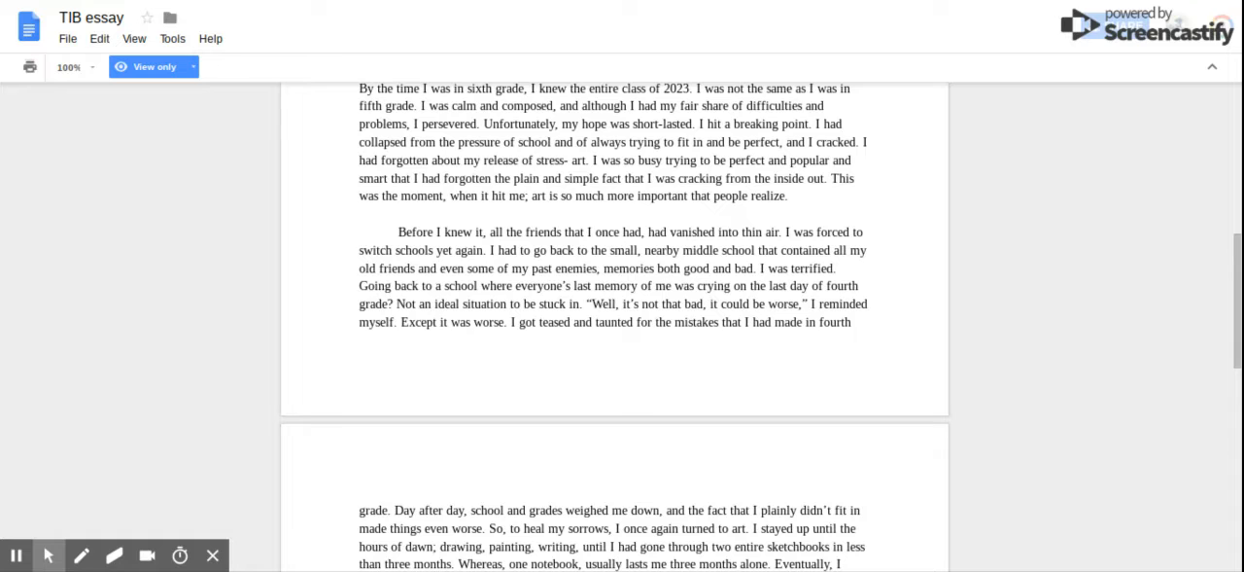
{"action": "scroll", "scroll_direction": "down", "scroll_amount": 3}
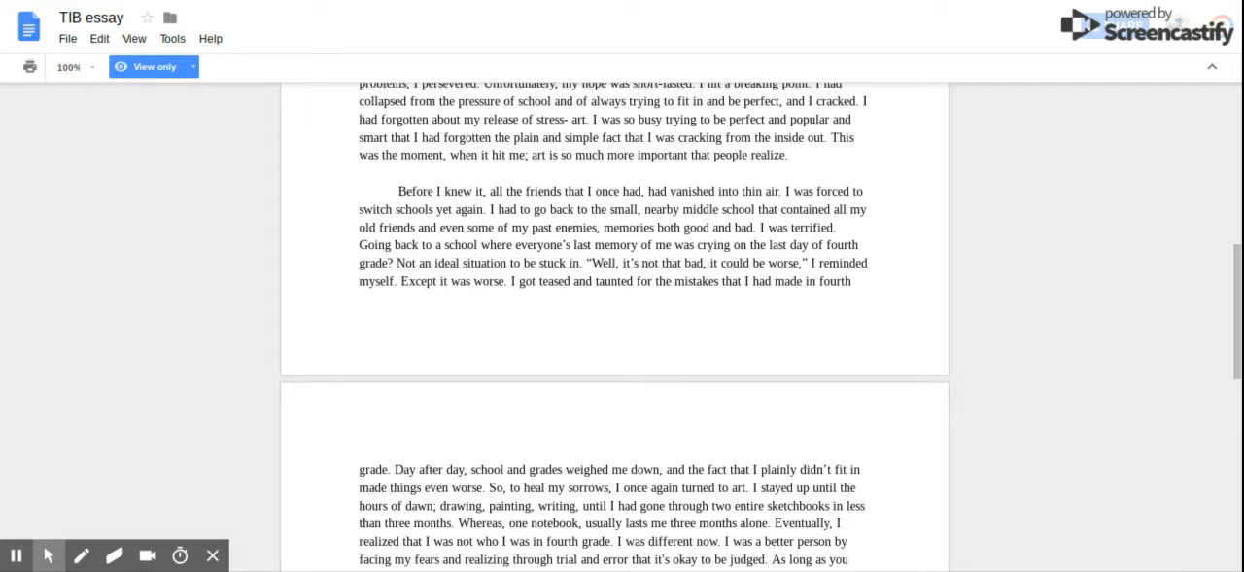
{"action": "scroll", "scroll_direction": "down", "scroll_amount": 3}
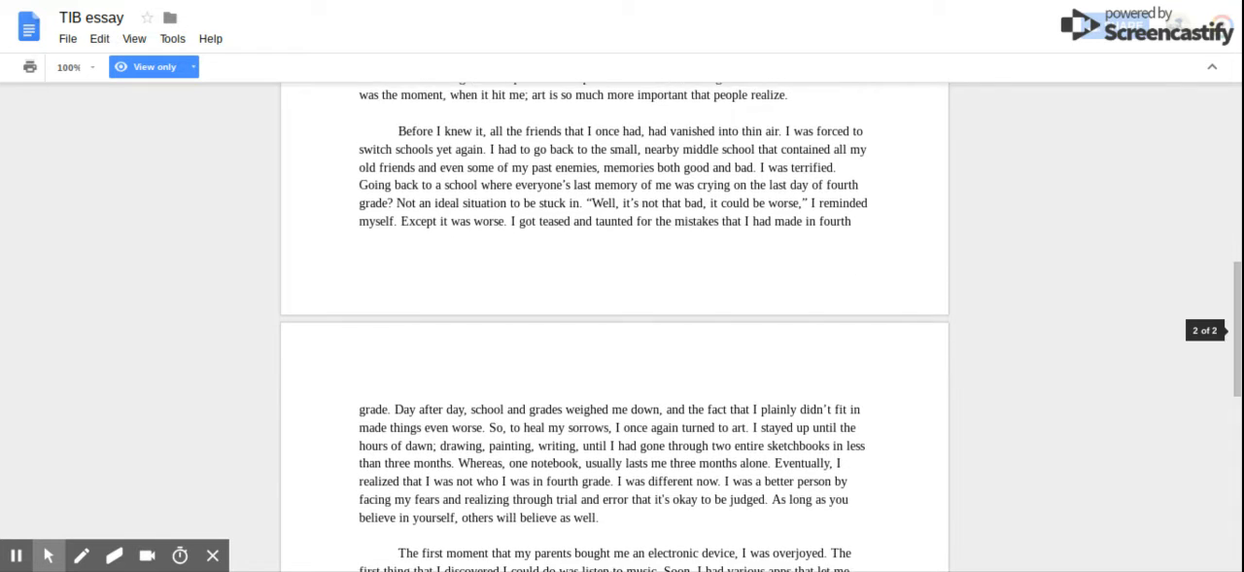
{"action": "scroll", "scroll_direction": "down", "scroll_amount": 3}
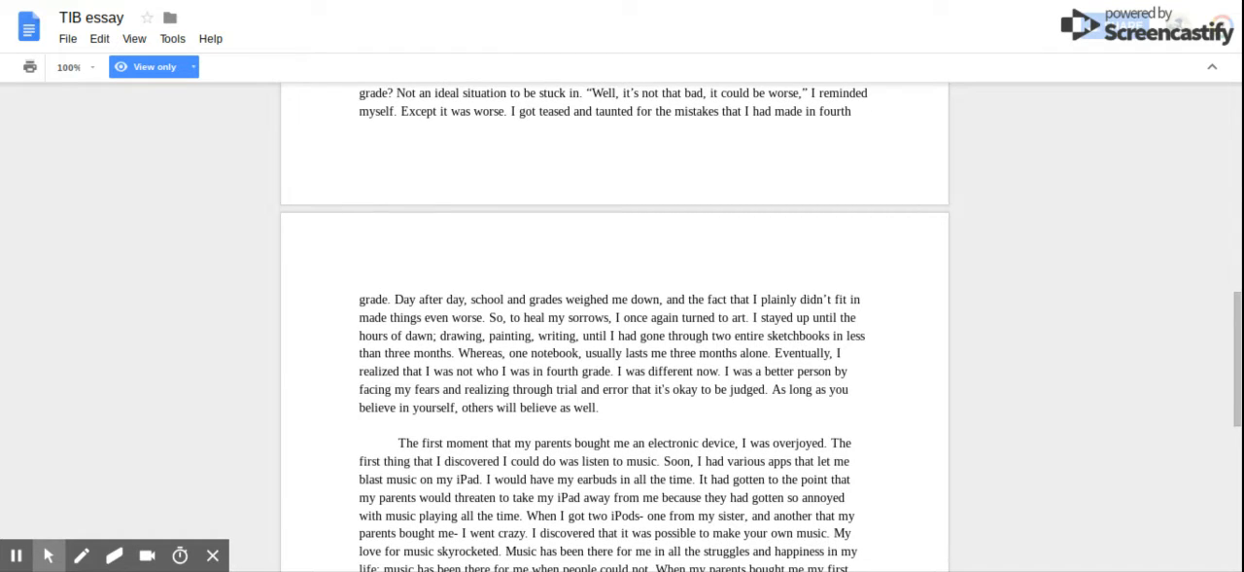
{"action": "scroll", "scroll_direction": "down", "scroll_amount": 3}
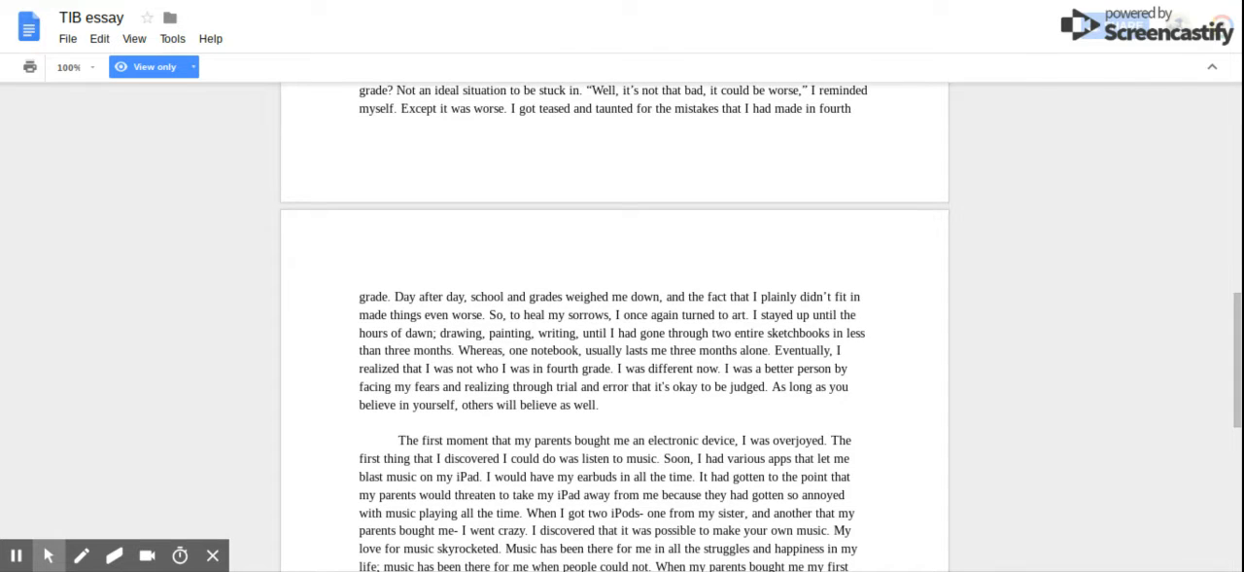
{"action": "scroll", "scroll_direction": "down", "scroll_amount": 3}
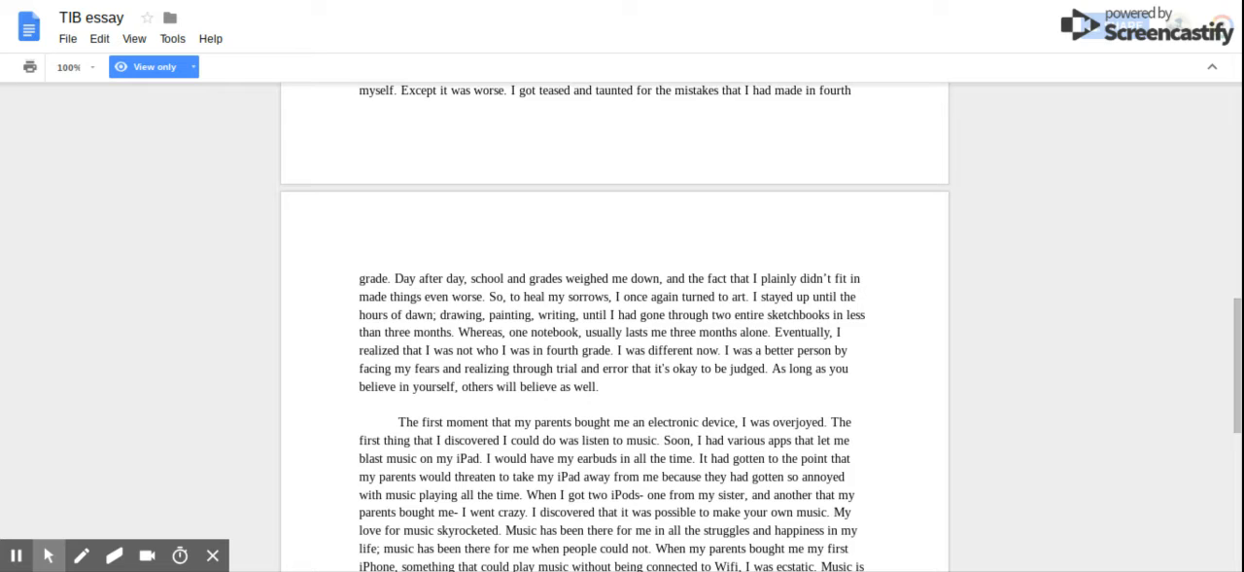
{"action": "scroll", "scroll_direction": "down", "scroll_amount": 3}
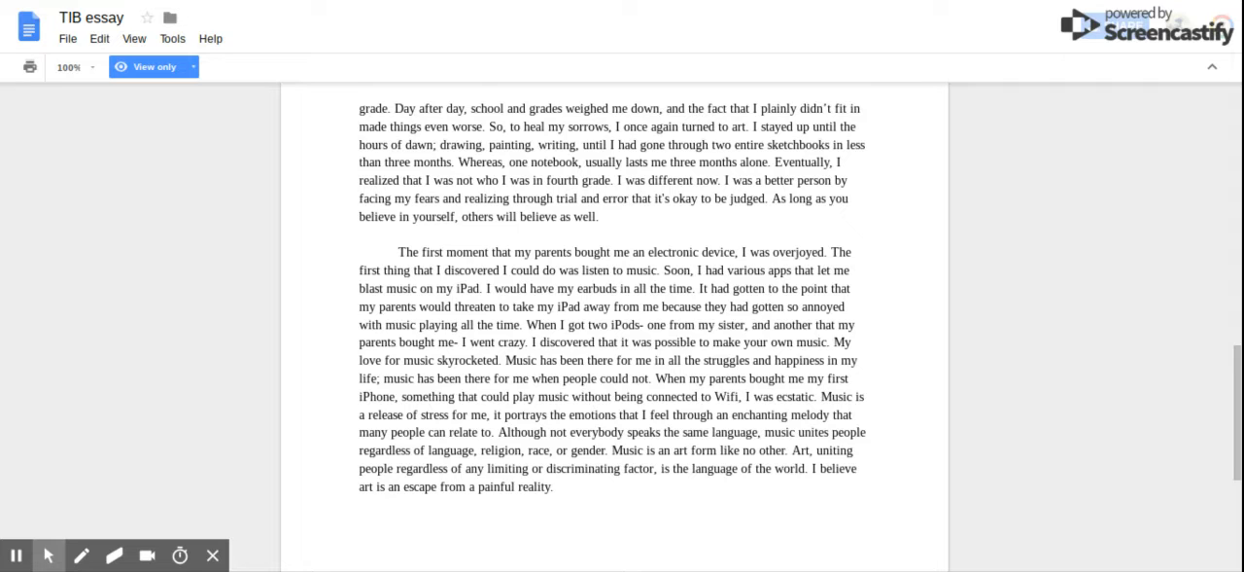
{"action": "scroll", "scroll_direction": "up", "scroll_amount": 3}
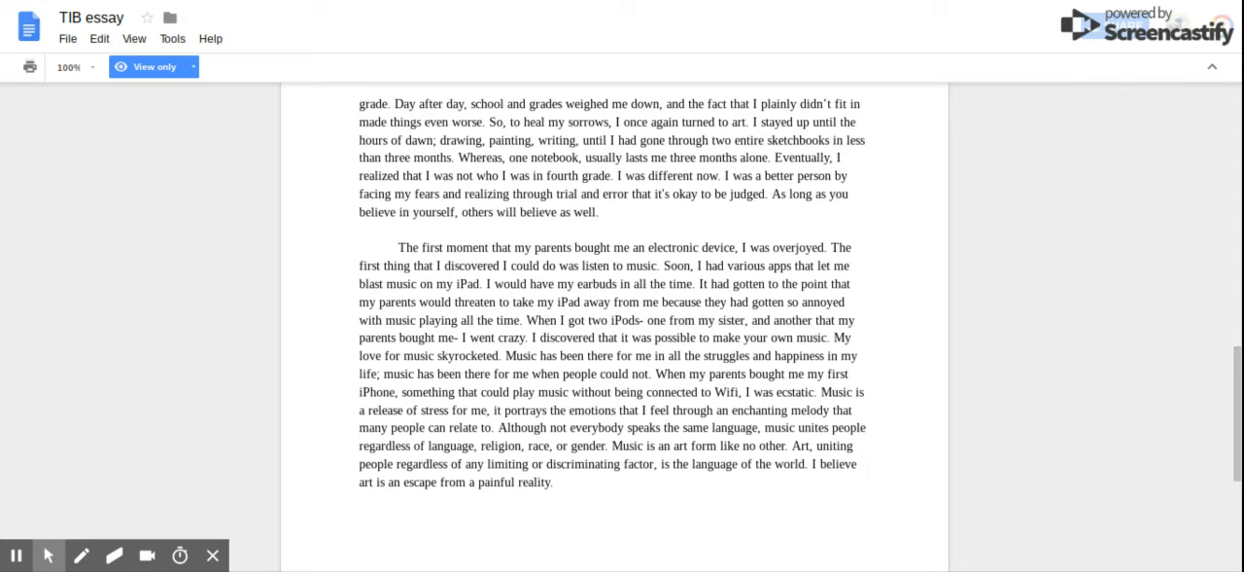
{"action": "scroll", "scroll_direction": "down", "scroll_amount": 3}
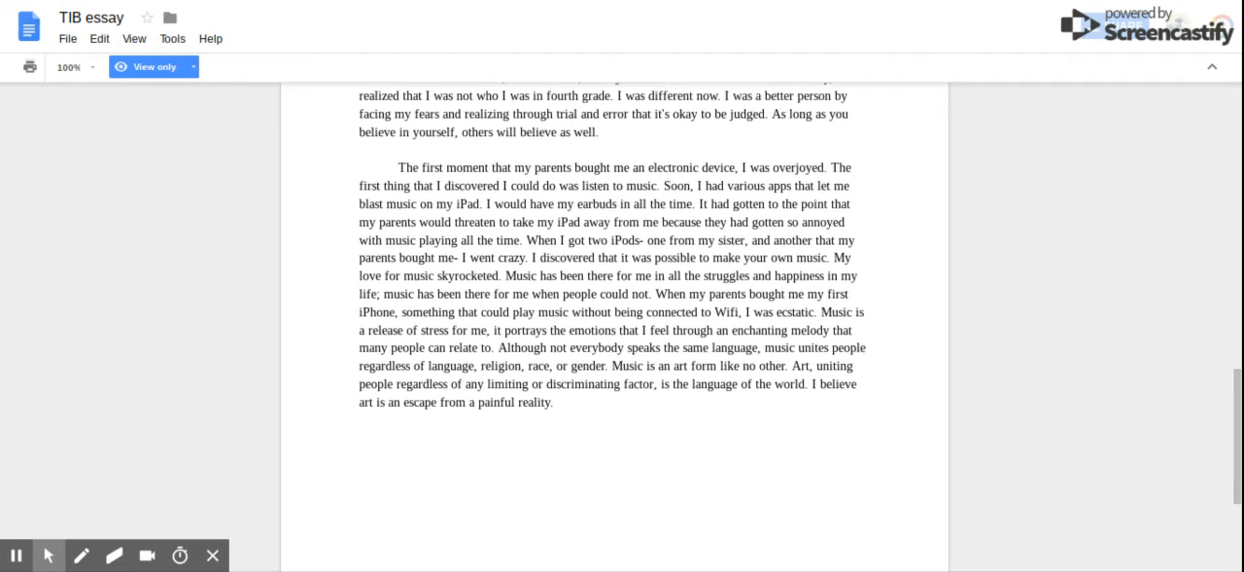
{"action": "scroll", "scroll_direction": "down", "scroll_amount": 3}
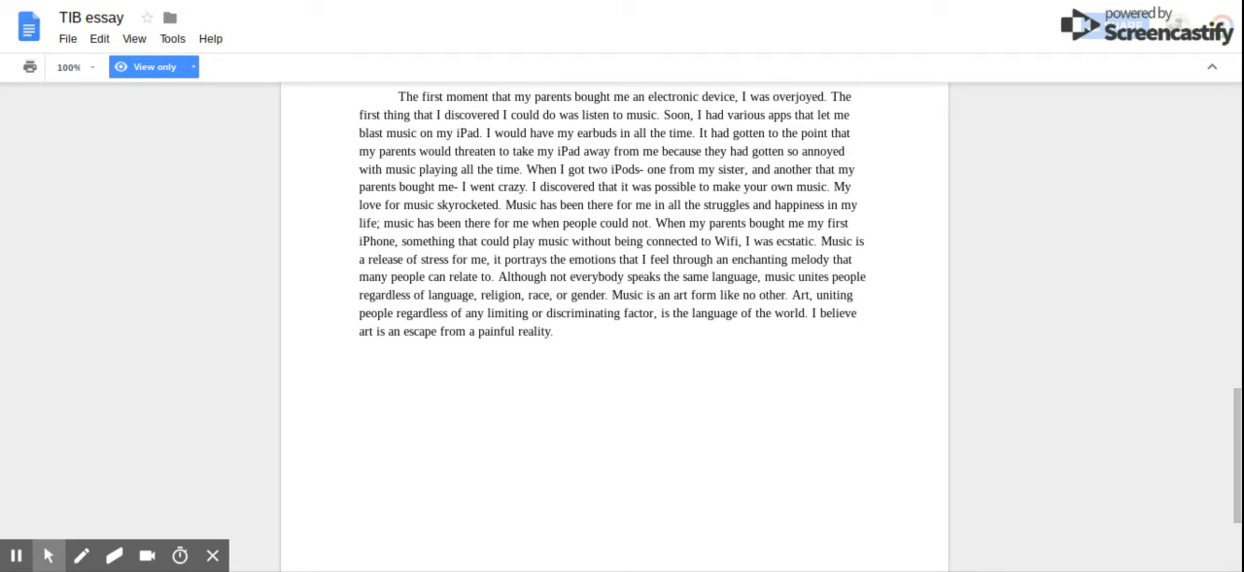
{"action": "scroll", "scroll_direction": "down", "scroll_amount": 3}
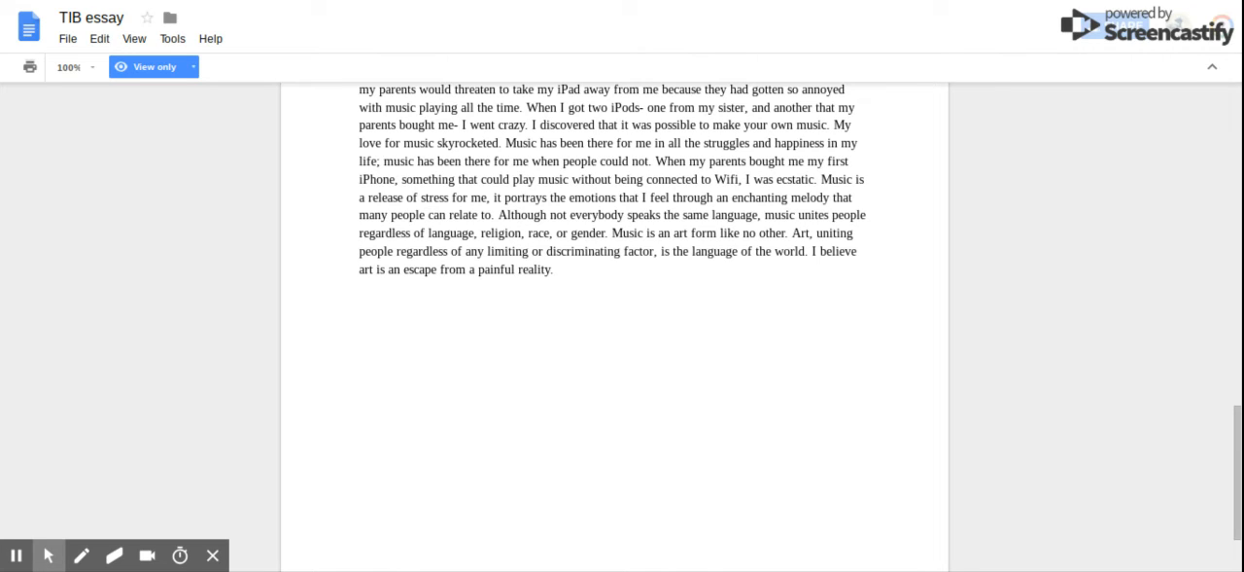
{"action": "mouse_move", "coordinate": [879, 169]}
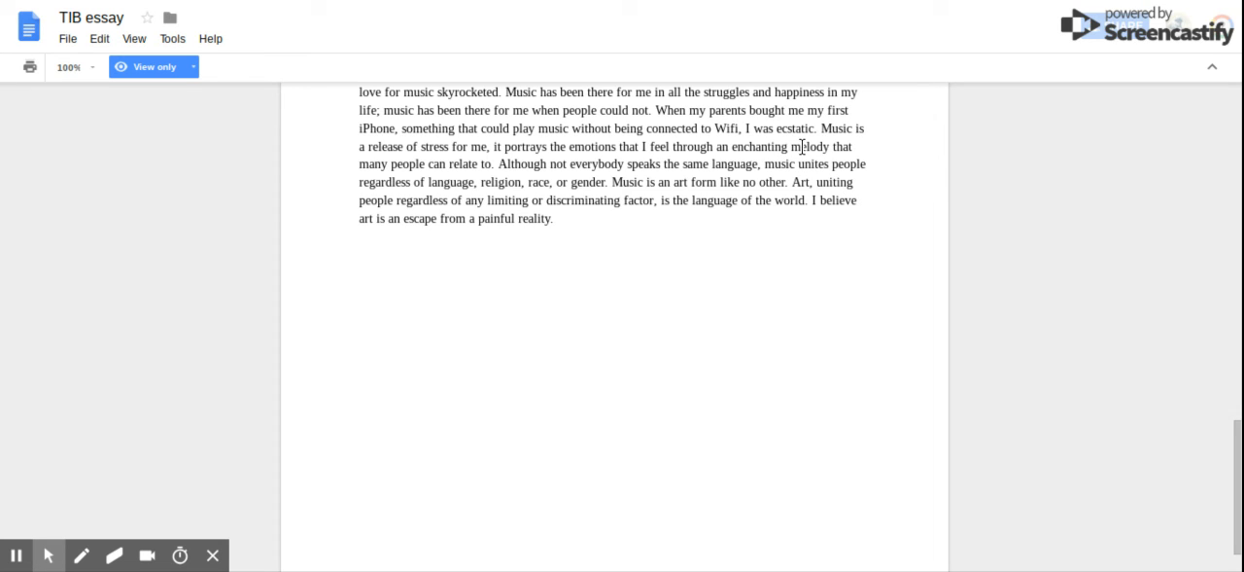
{"action": "mouse_move", "coordinate": [760, 169]}
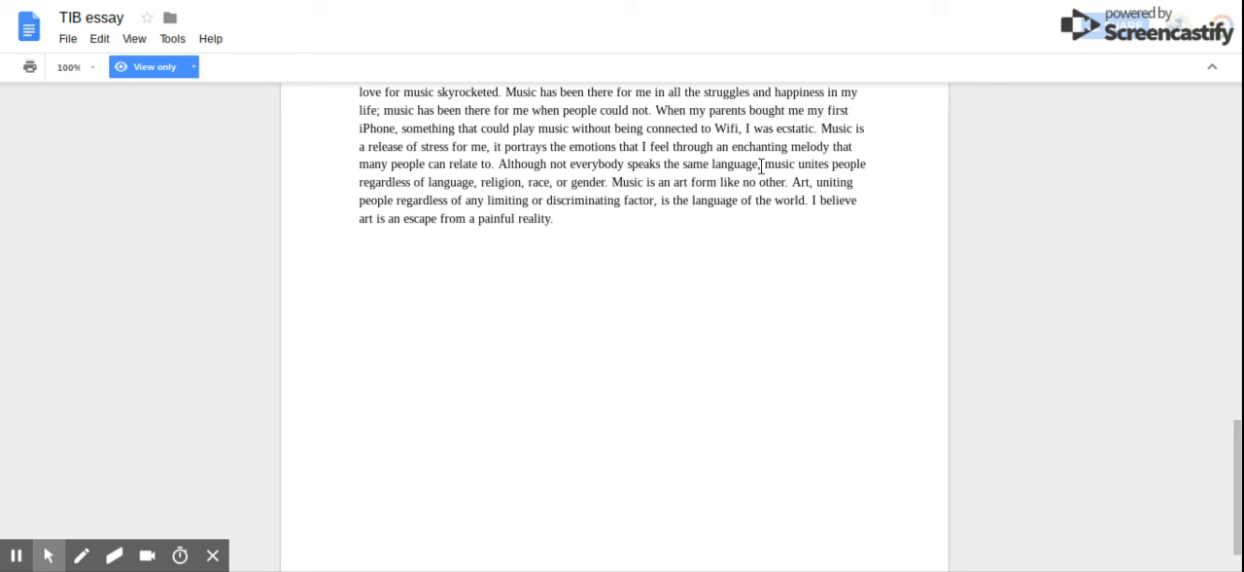
{"action": "scroll", "scroll_direction": "down", "scroll_amount": 3}
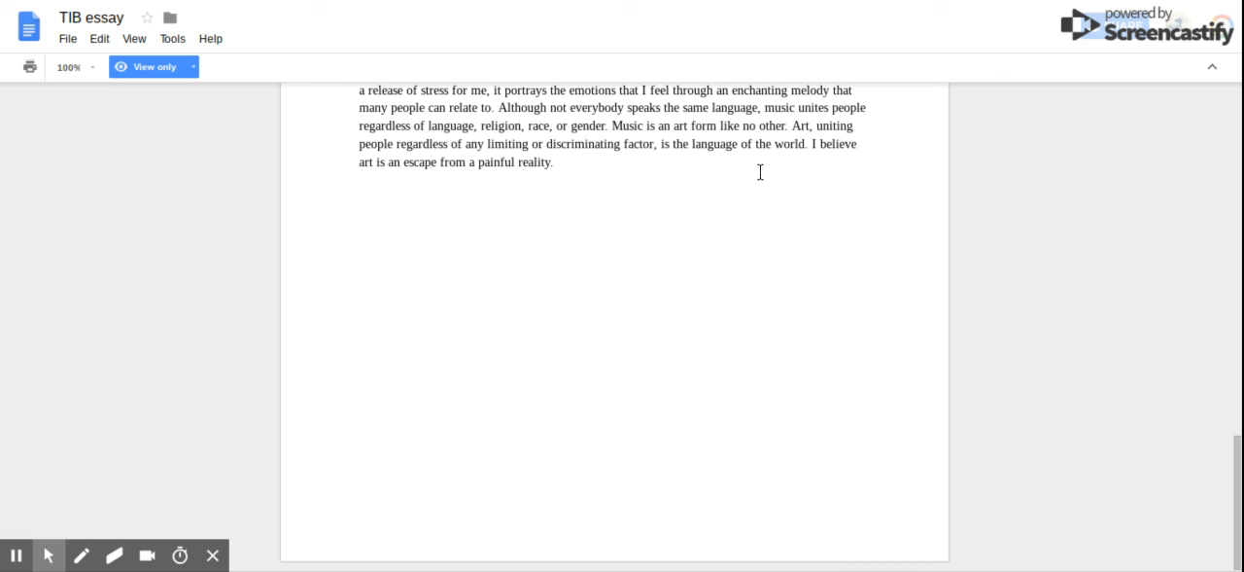
{"action": "mouse_move", "coordinate": [760, 172]}
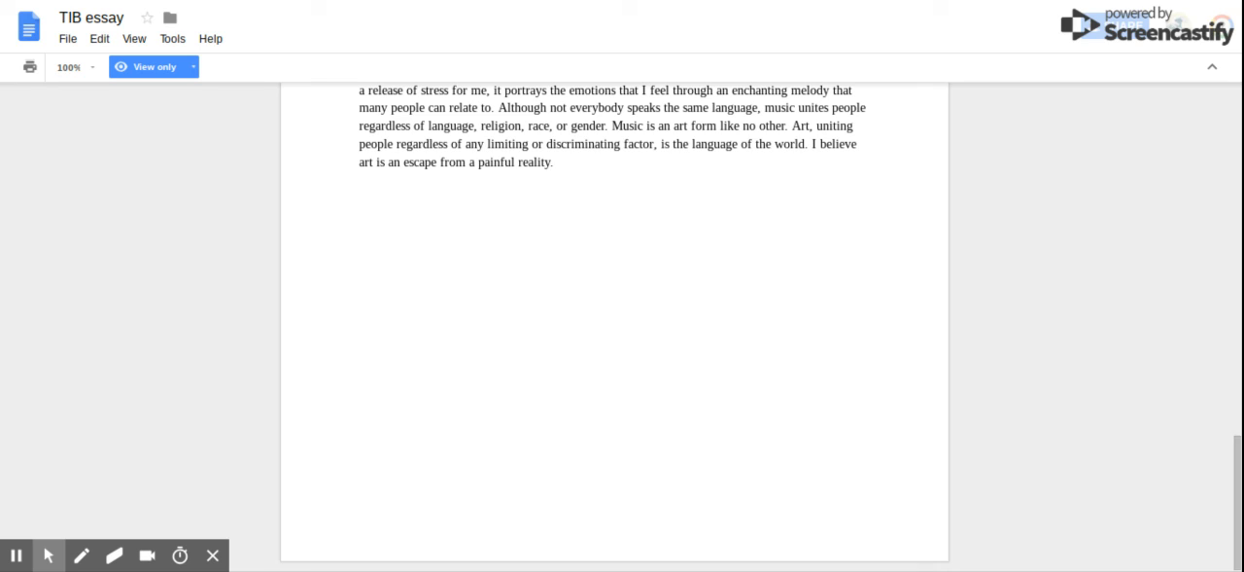
{"action": "mouse_move", "coordinate": [202, 449]}
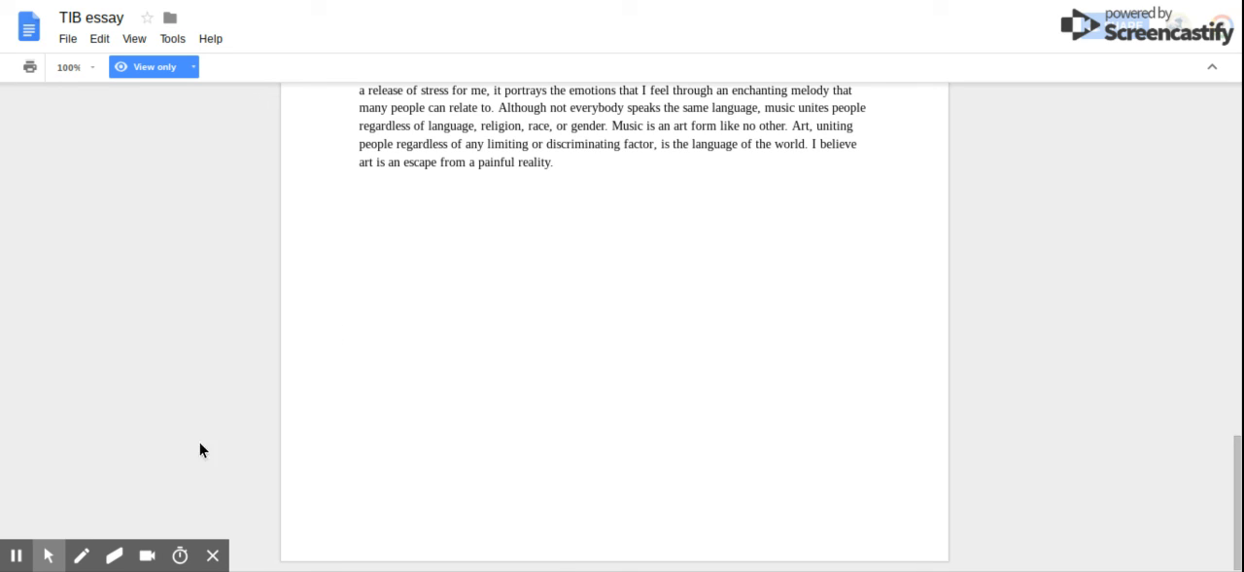